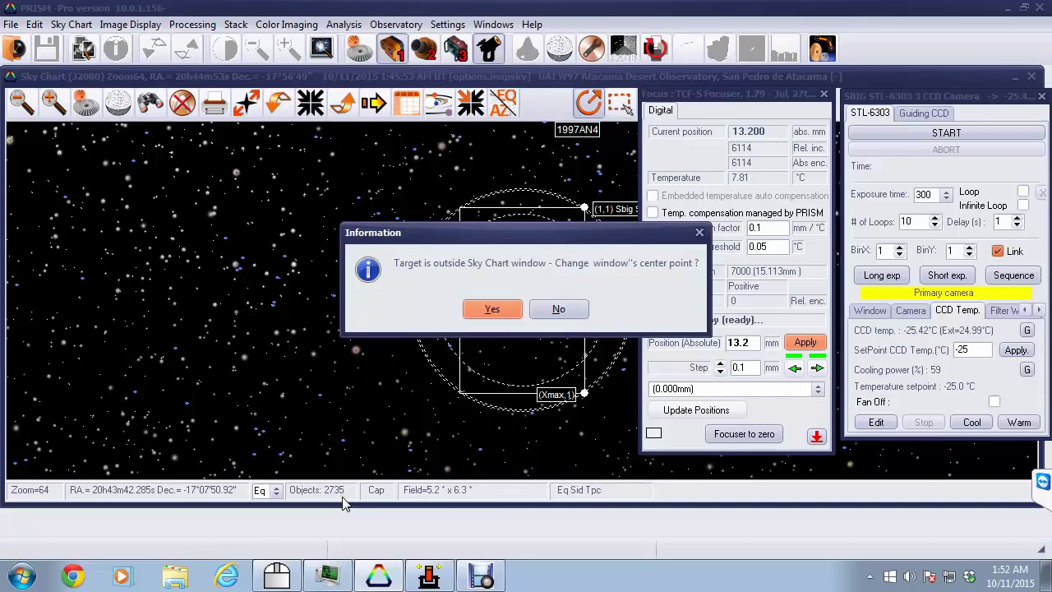
- Recentre the sky chart on NGC247 and confirm slewing the telescope there
click(492, 308)
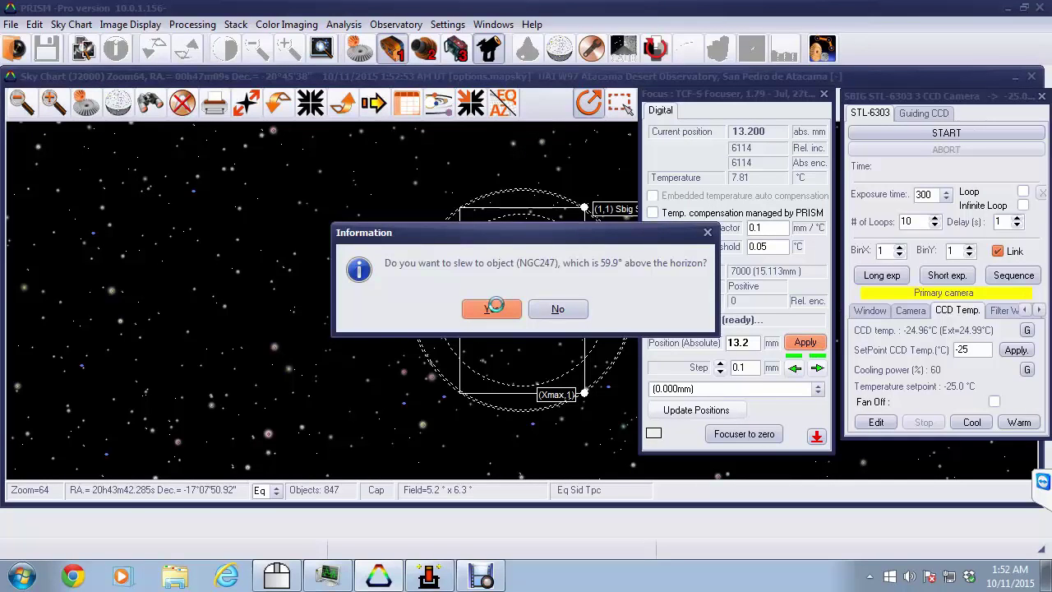
click(491, 308)
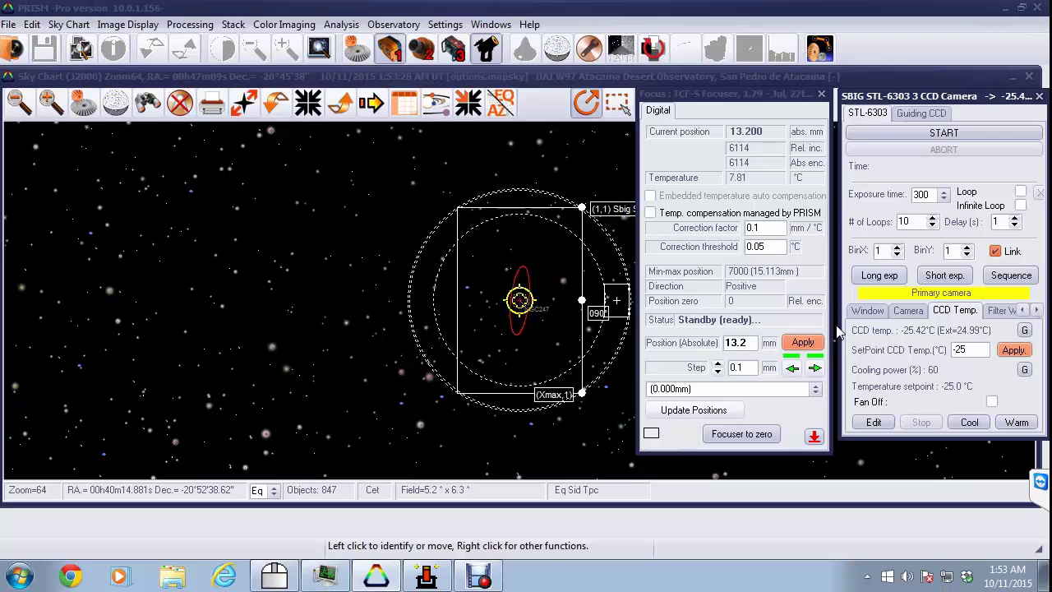
mouse_move(850, 362)
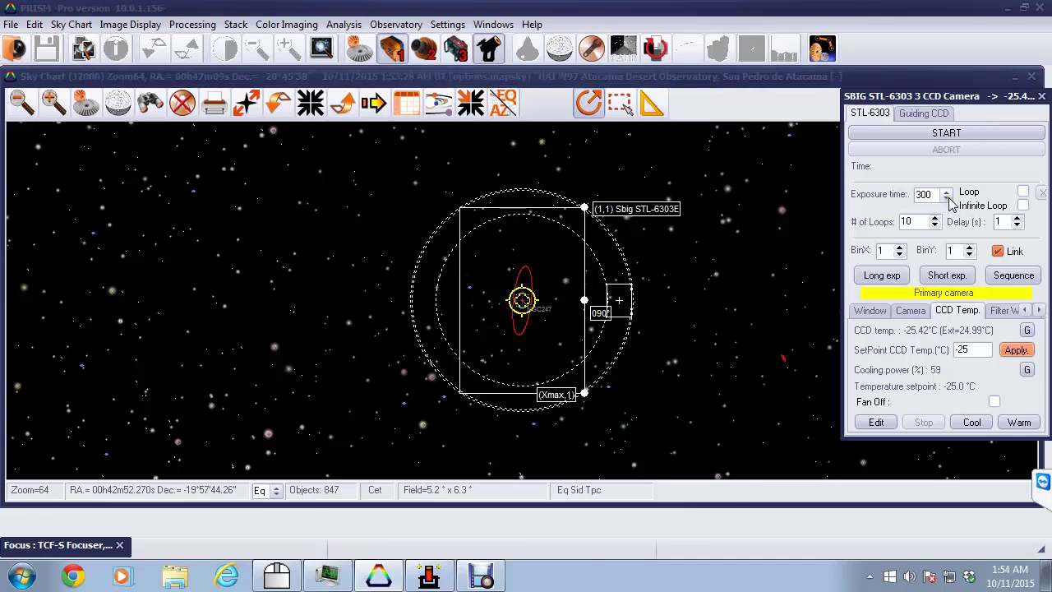
- Take a 10-second test exposure
click(945, 195)
text(10)
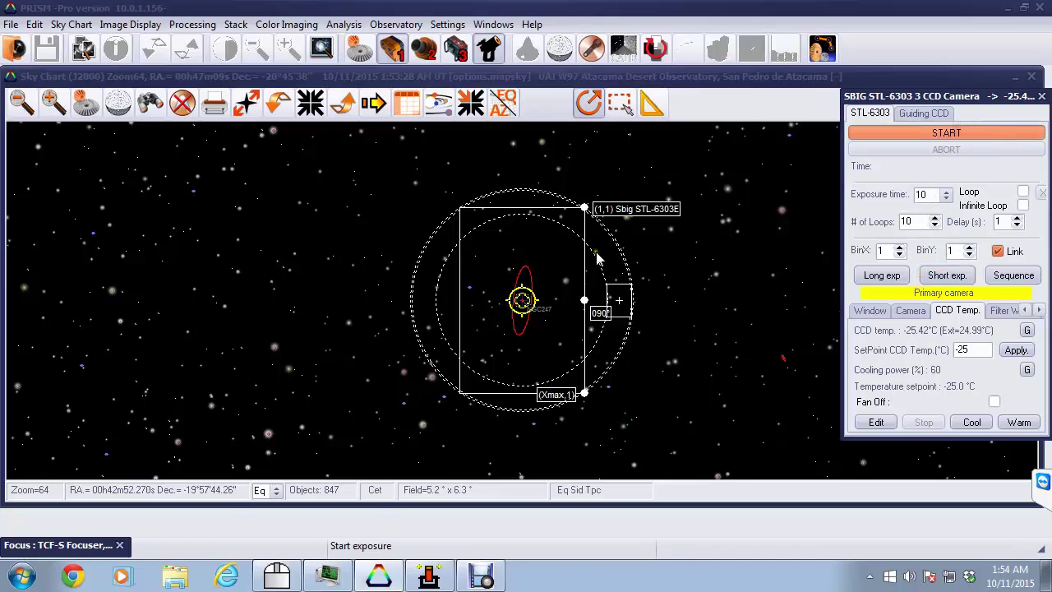
click(946, 132)
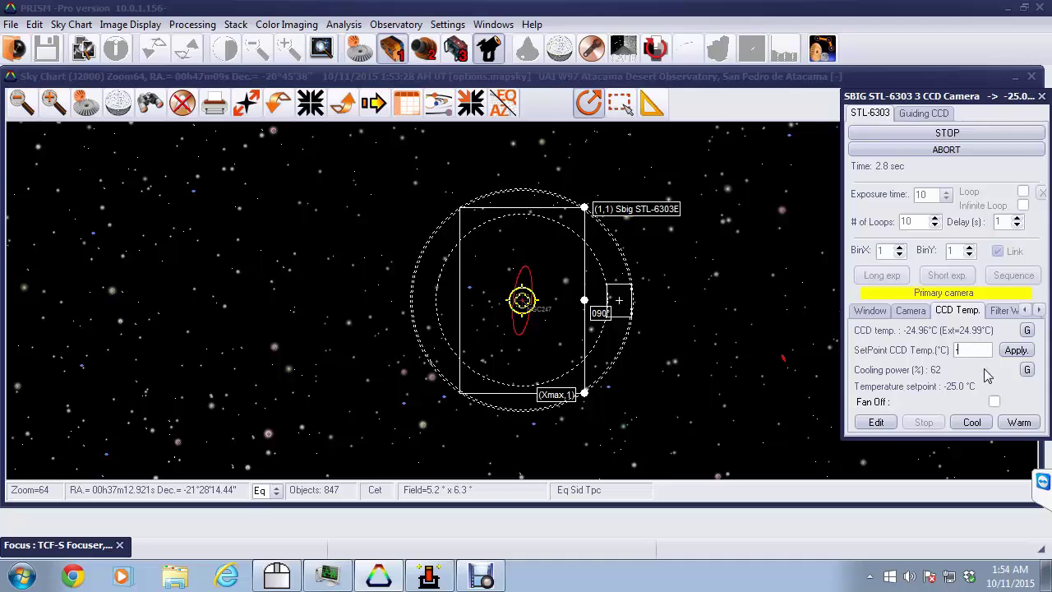
- Set the CCD temperature setpoint to -30 °C and apply it
text(-30)
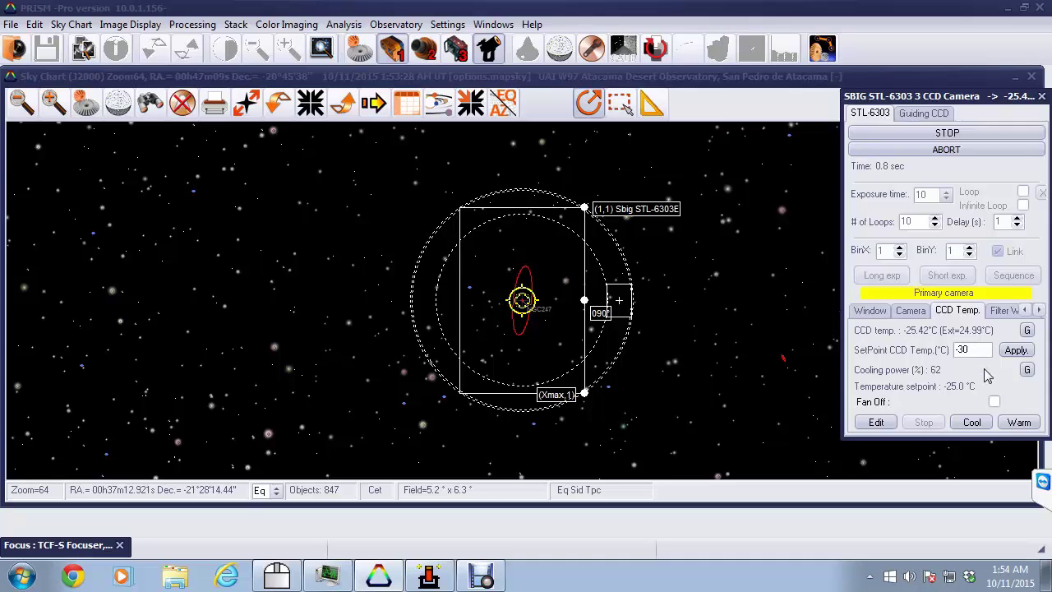
click(1017, 349)
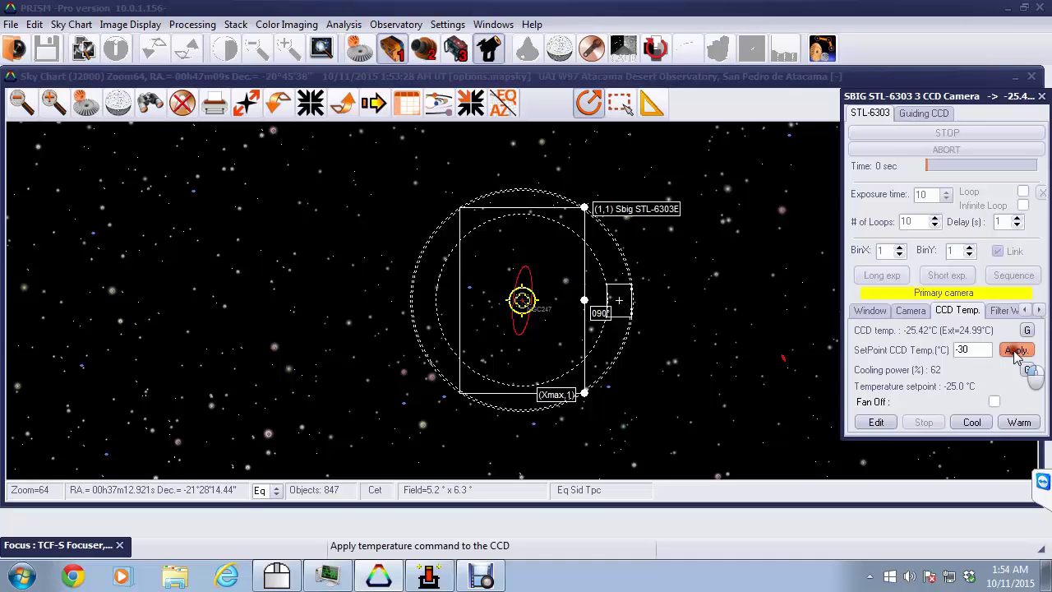
click(1016, 350)
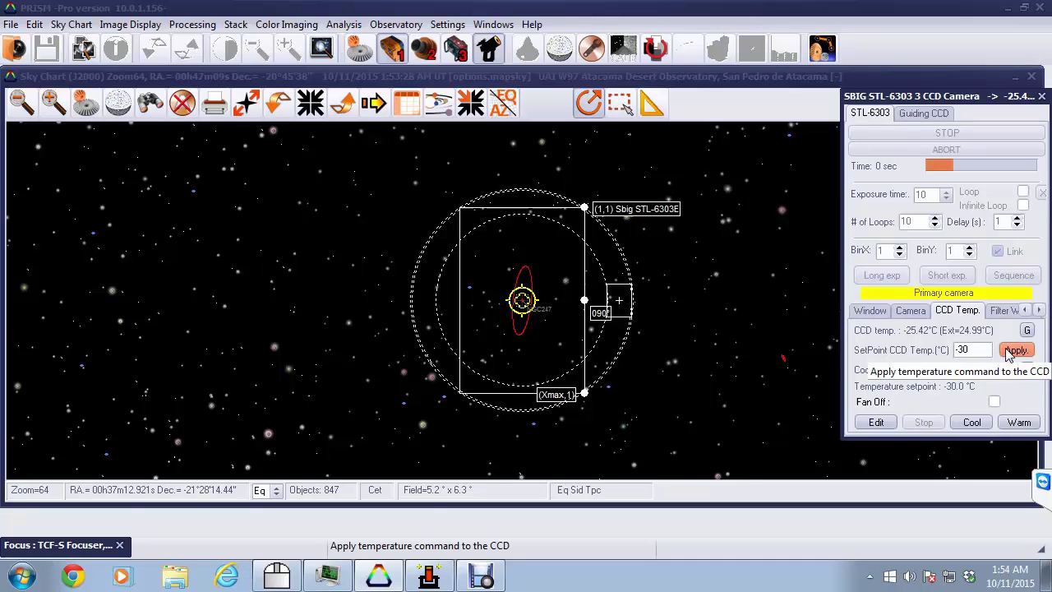
click(1017, 350)
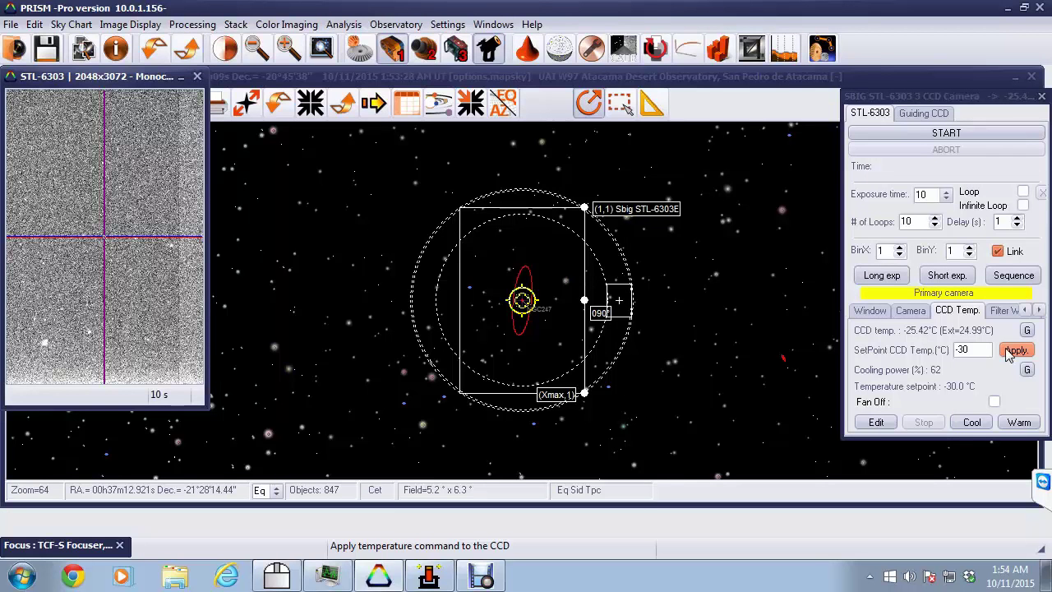
- Start Automatic Focusing on a star in the test image, confirming the 10-second integration
click(1017, 349)
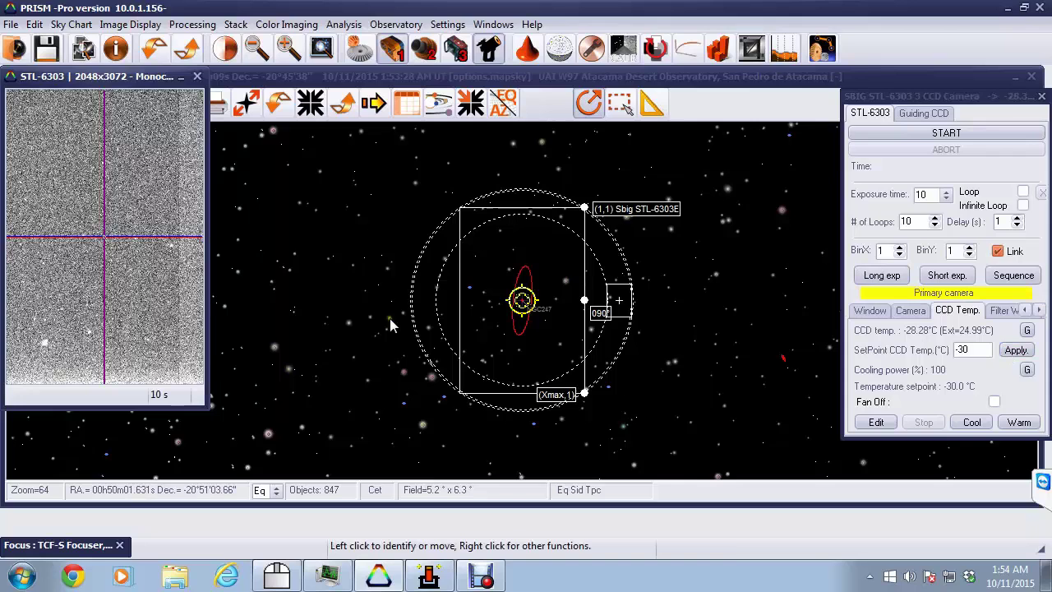
mouse_move(95, 331)
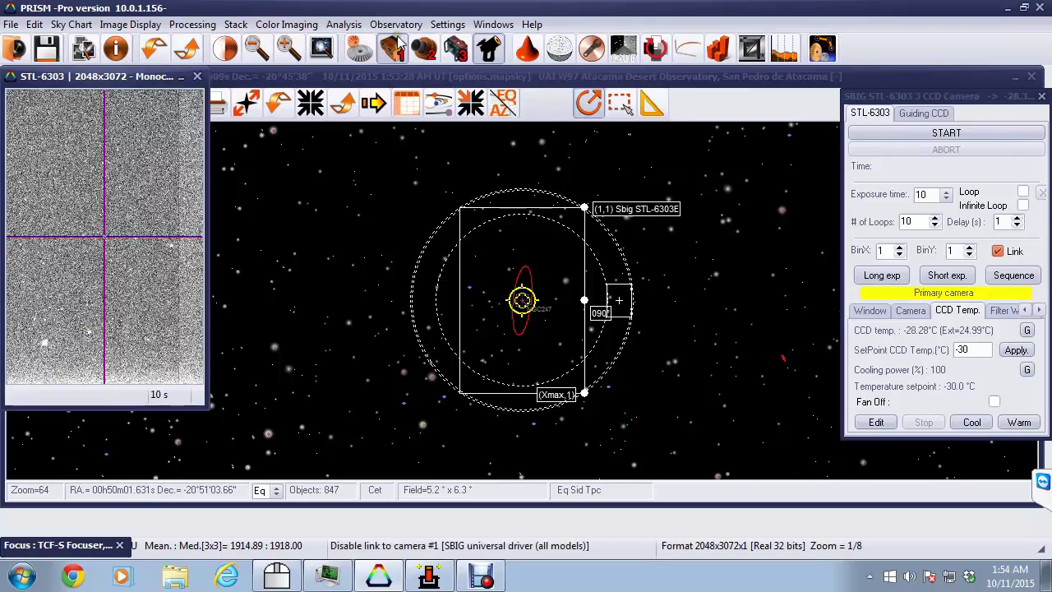
click(395, 24)
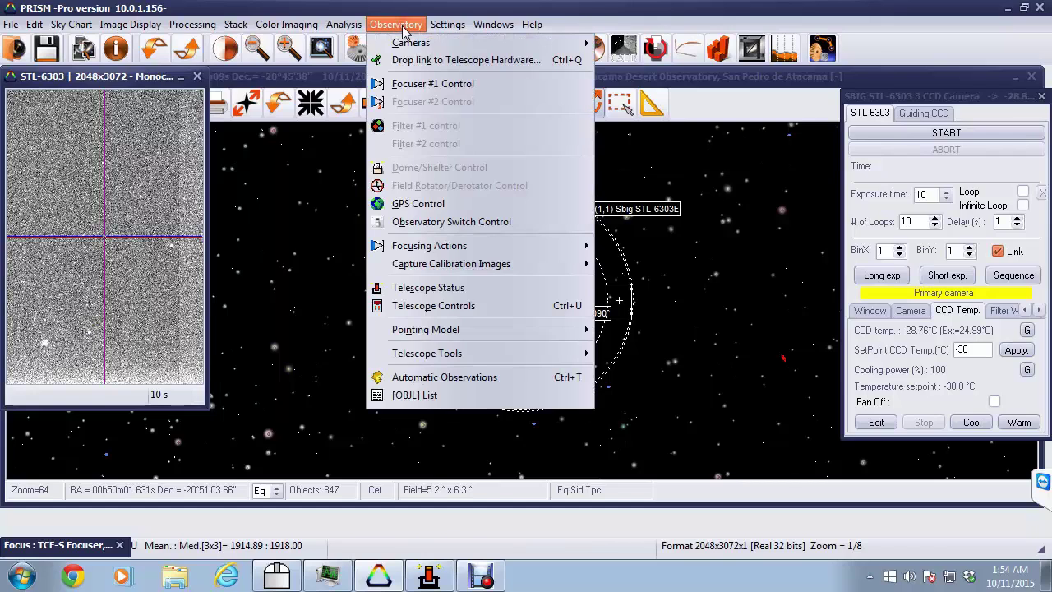
mouse_move(429, 245)
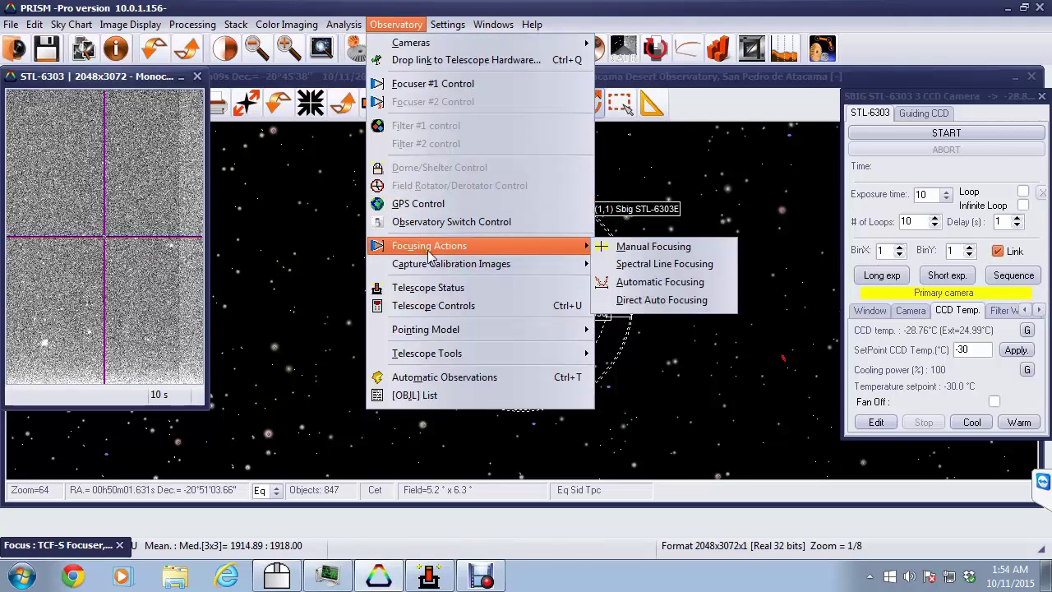
mouse_move(664, 263)
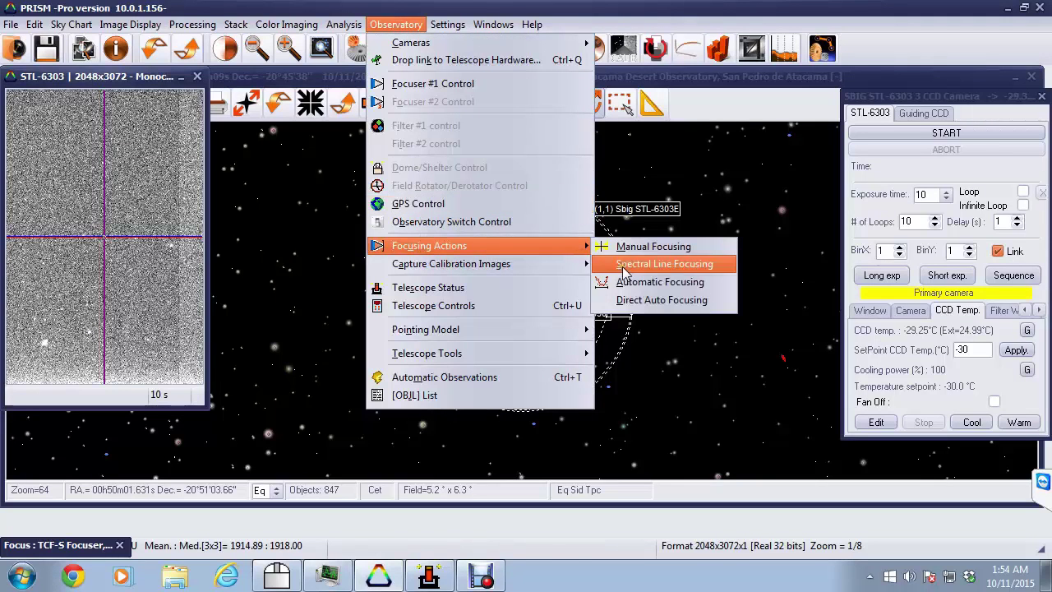
click(665, 263)
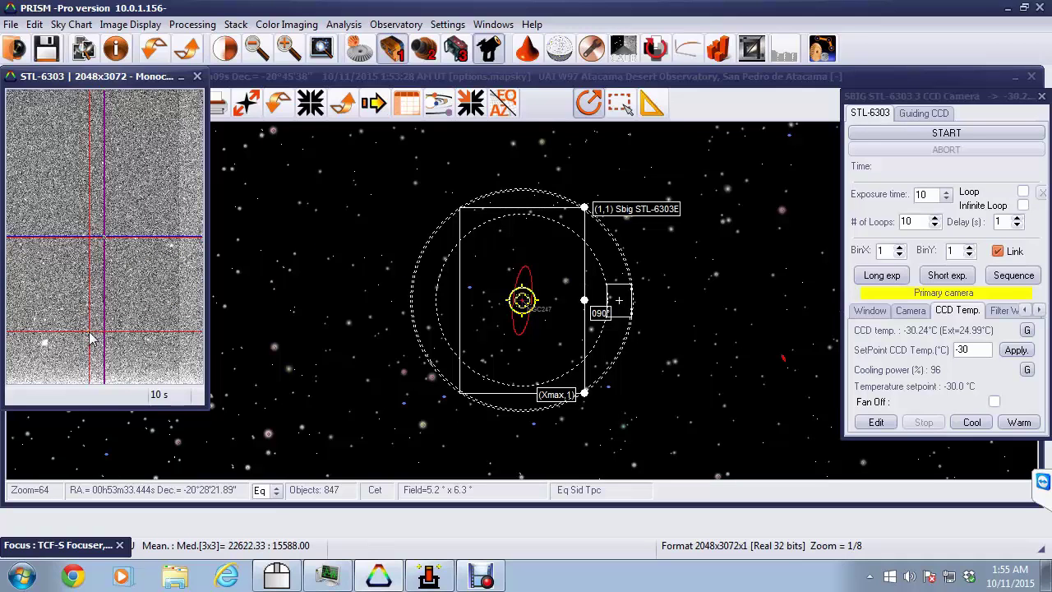
click(946, 132)
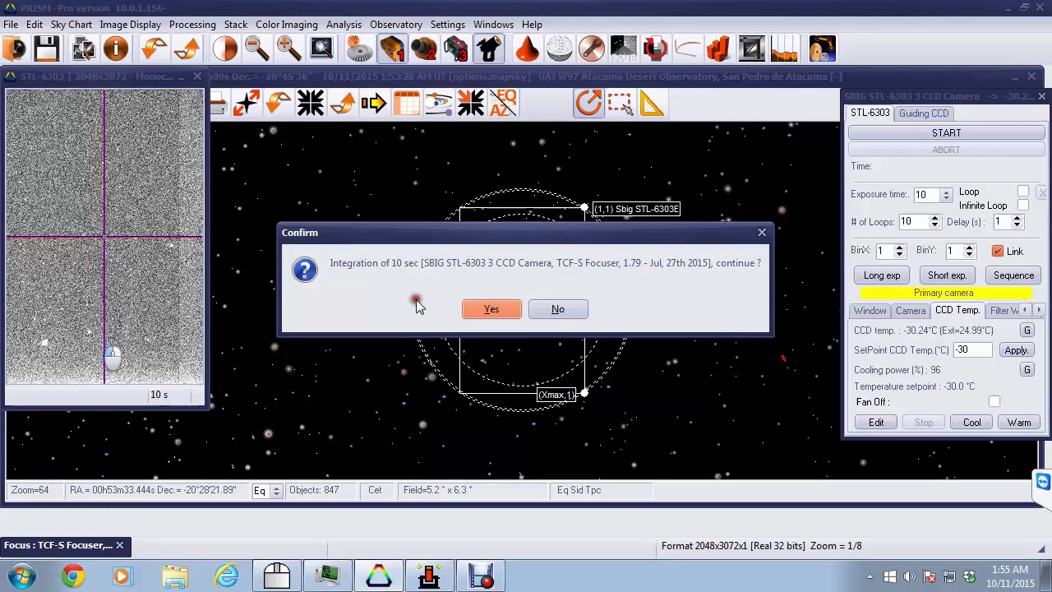
click(490, 309)
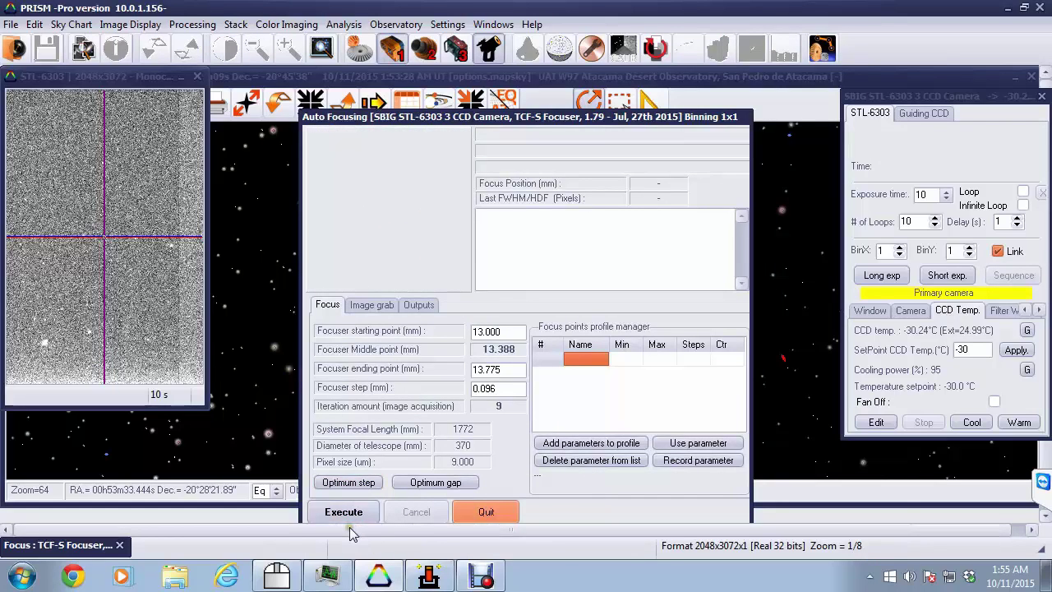
- Execute the autofocus run, reaching a first measurement of HDF 9.0 px at 12.999 mm
click(344, 511)
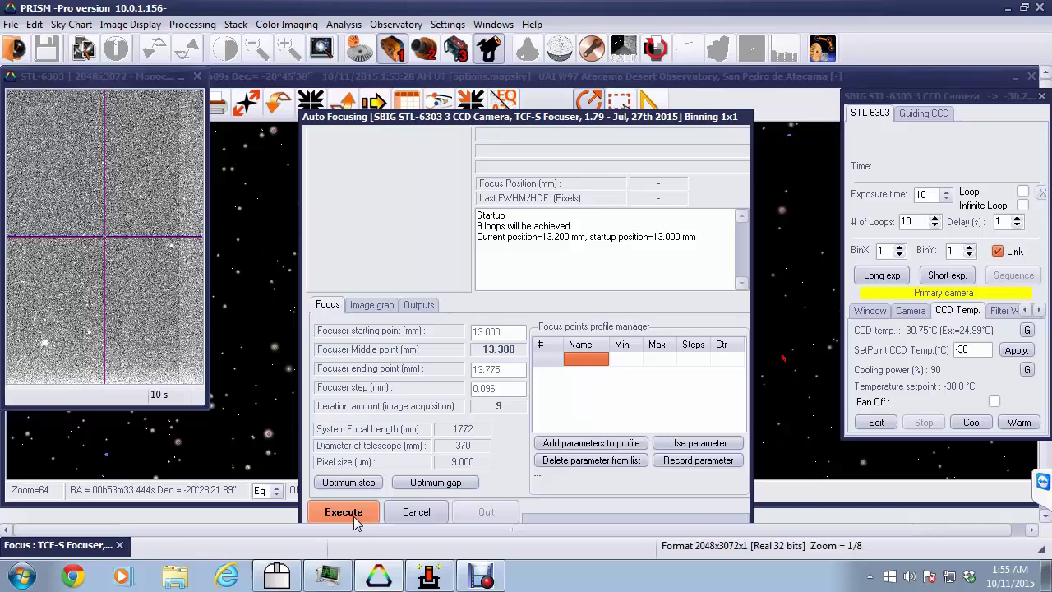
click(343, 512)
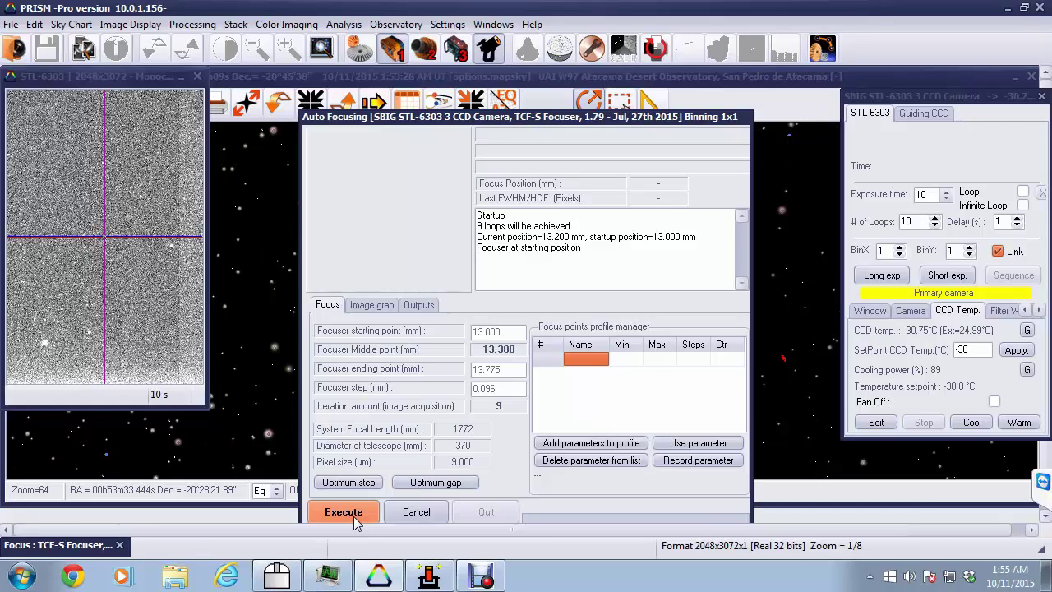
click(344, 511)
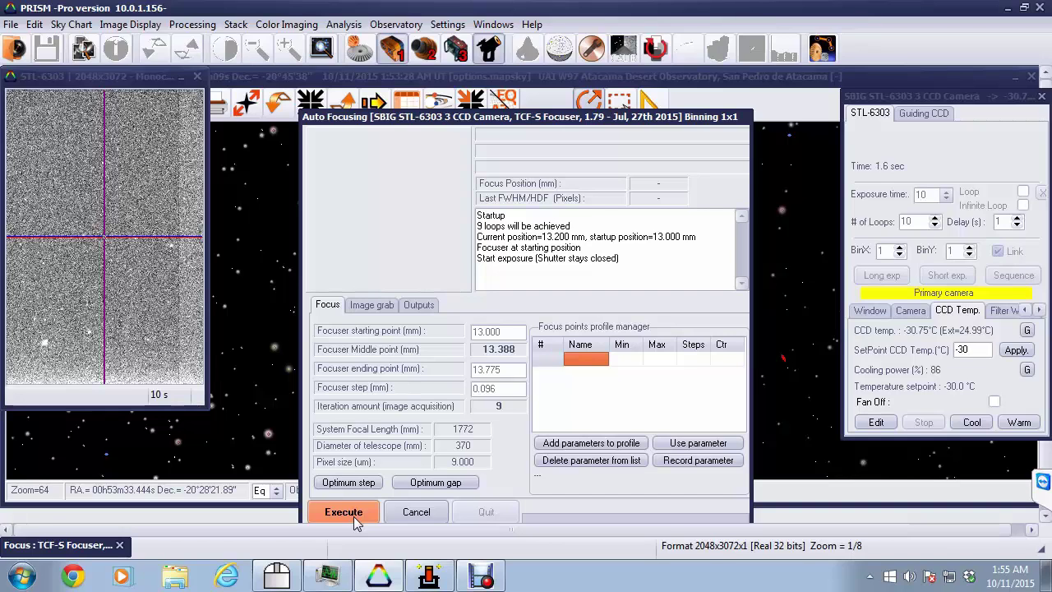
click(344, 511)
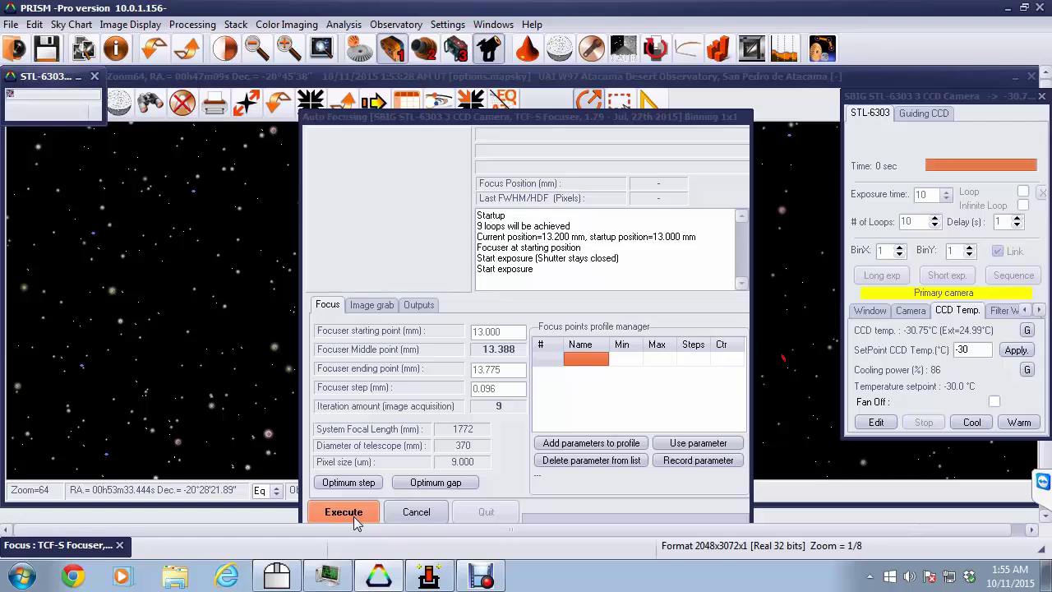
click(344, 511)
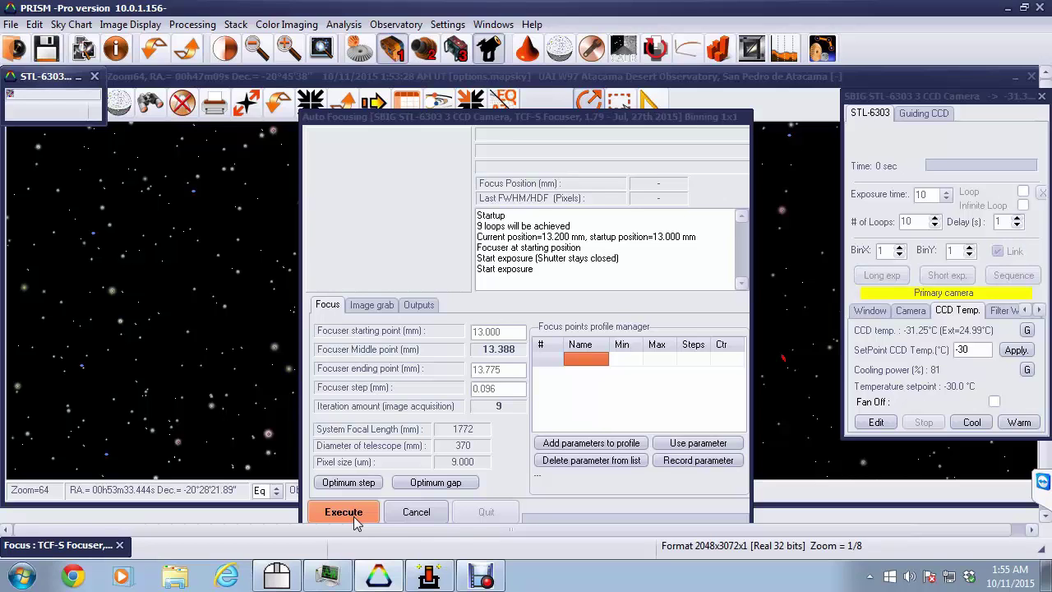
click(343, 512)
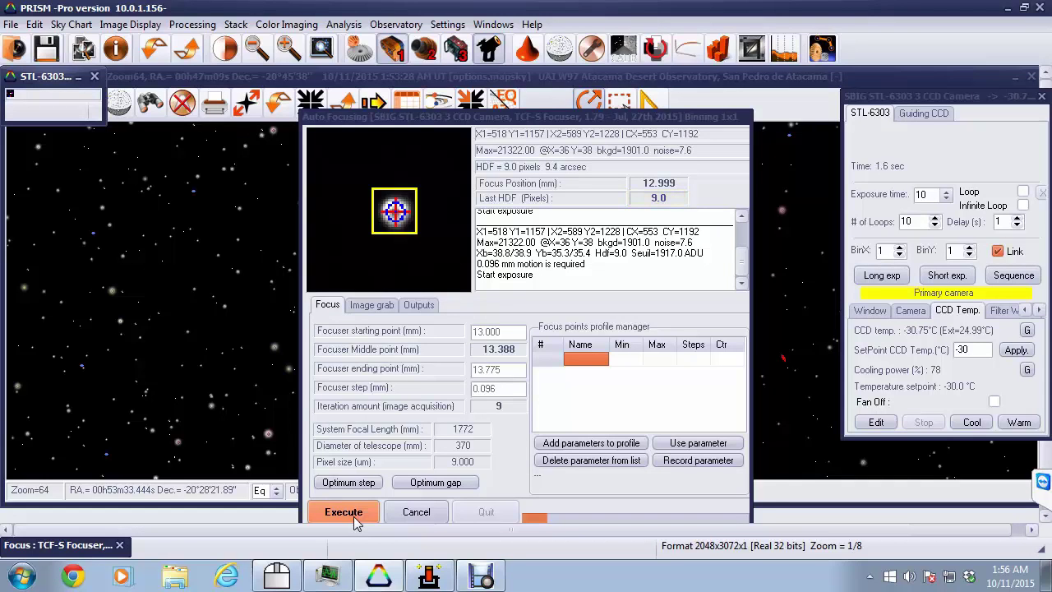
- Let autofocus step the focuser out to 13.759 mm (HDF 8.8 px)
click(344, 511)
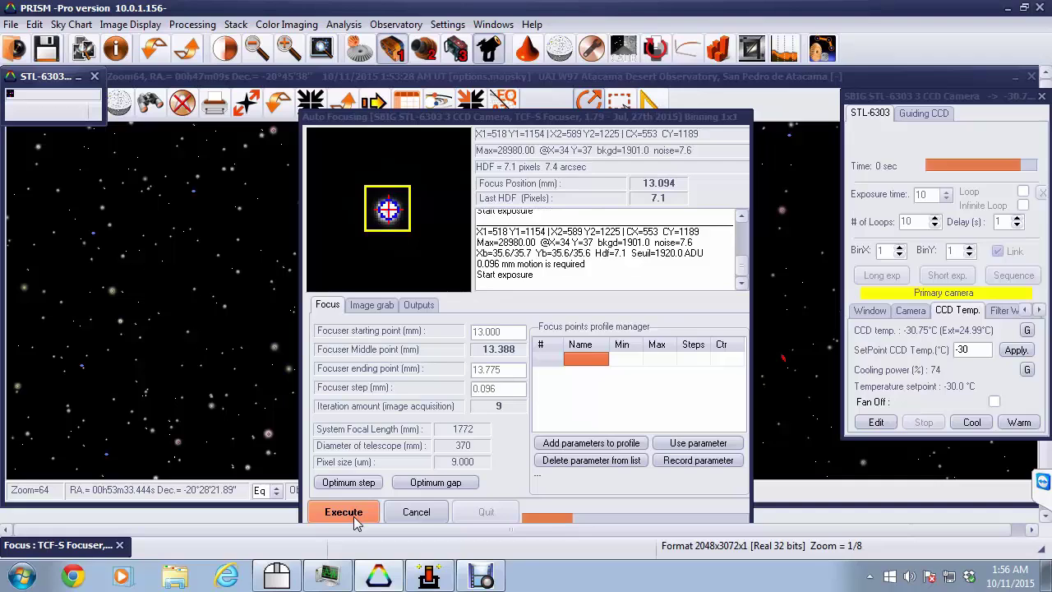
click(343, 512)
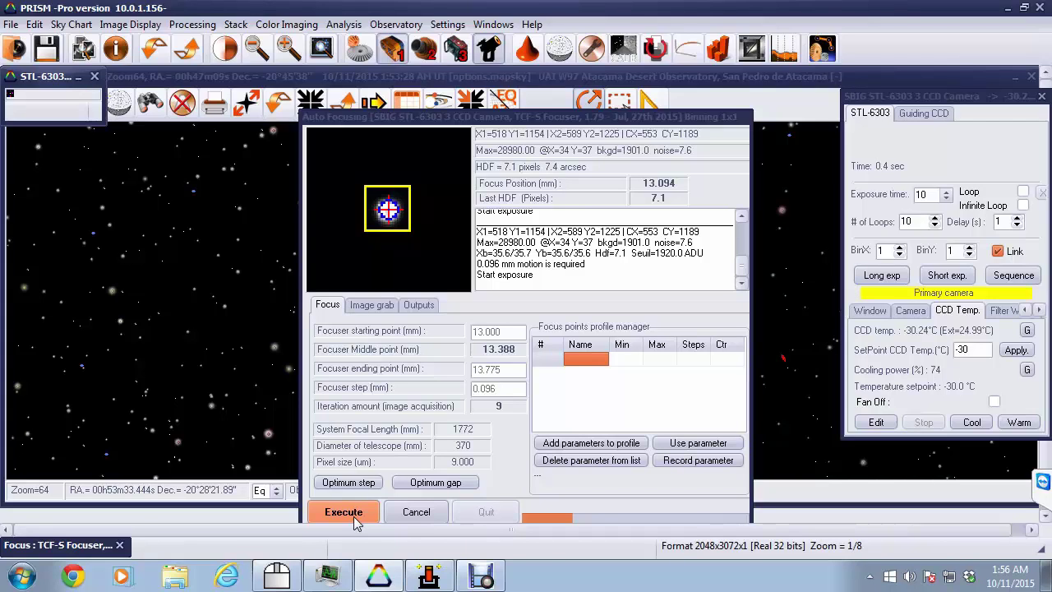
click(343, 512)
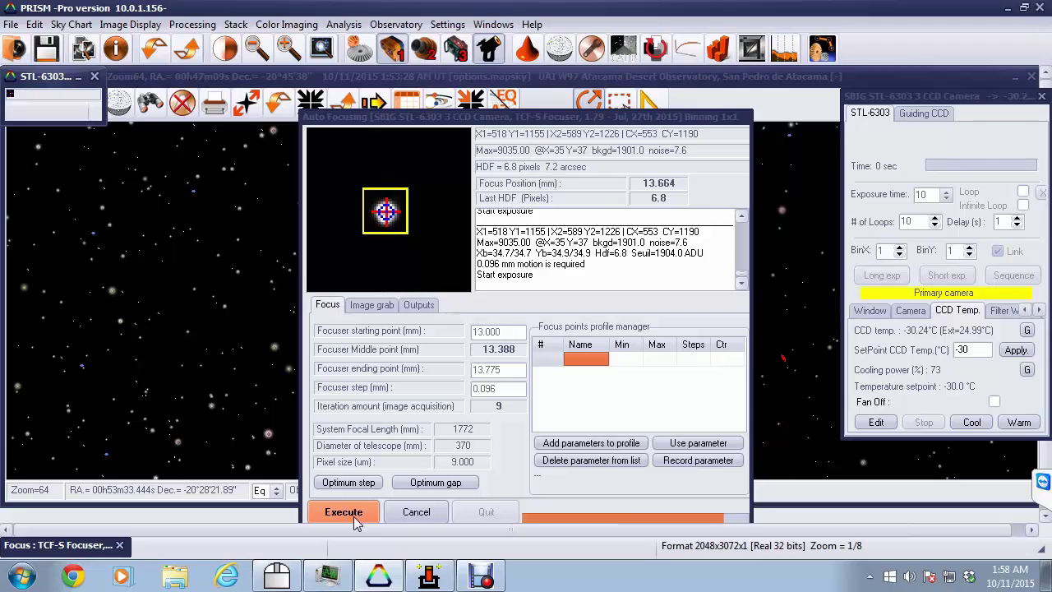
click(343, 511)
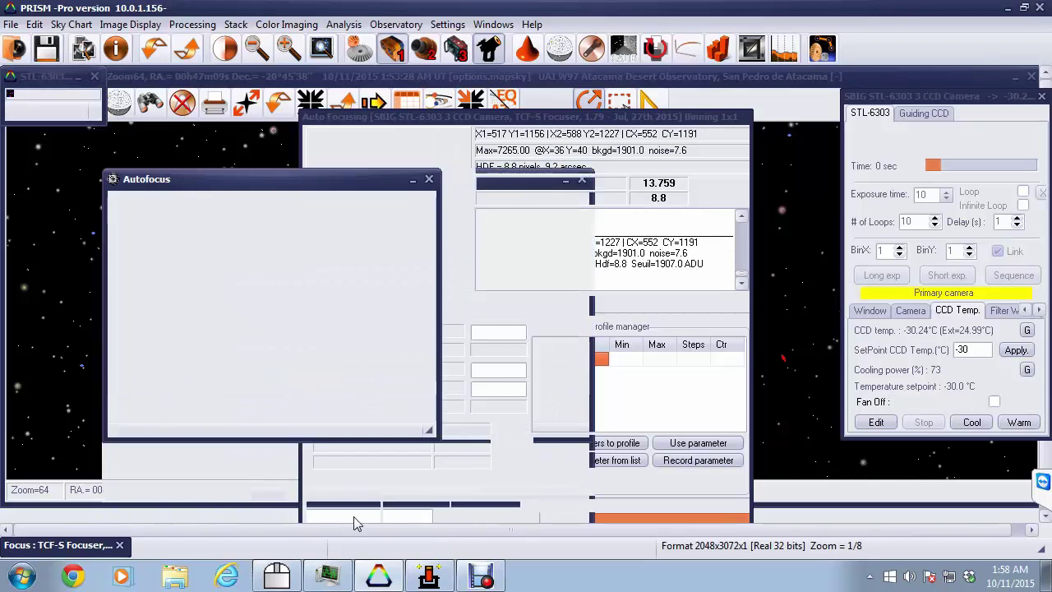
- Review the V-curve result with optimum focus 13.379 mm and close the result table
click(344, 512)
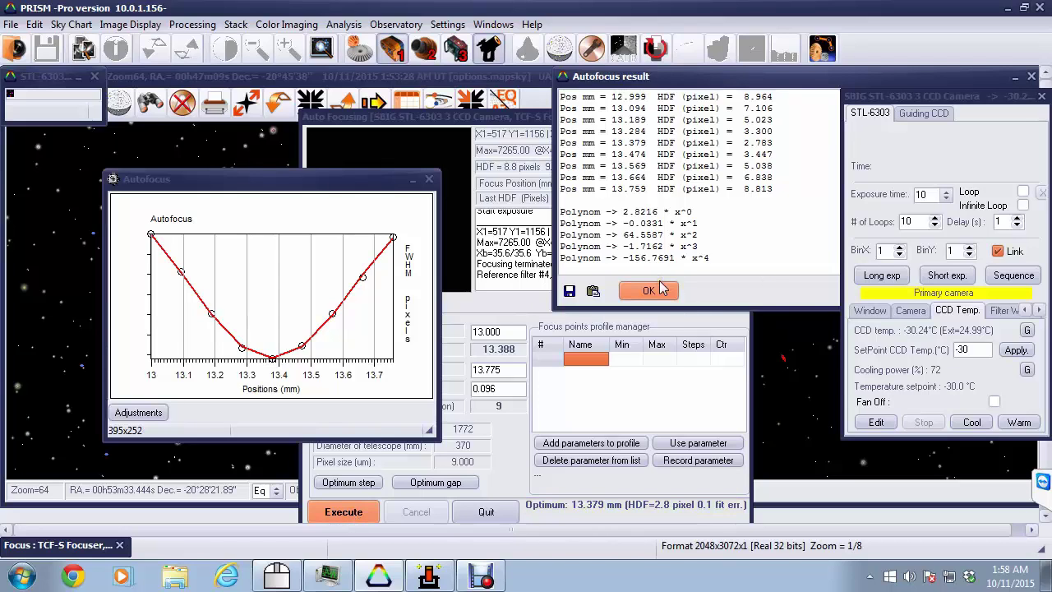
click(648, 289)
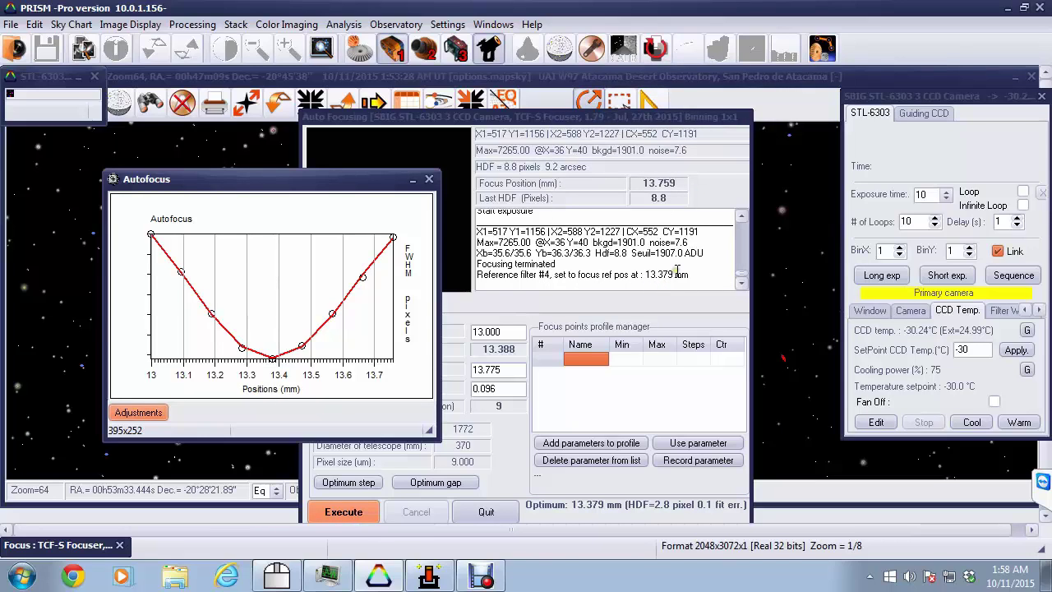